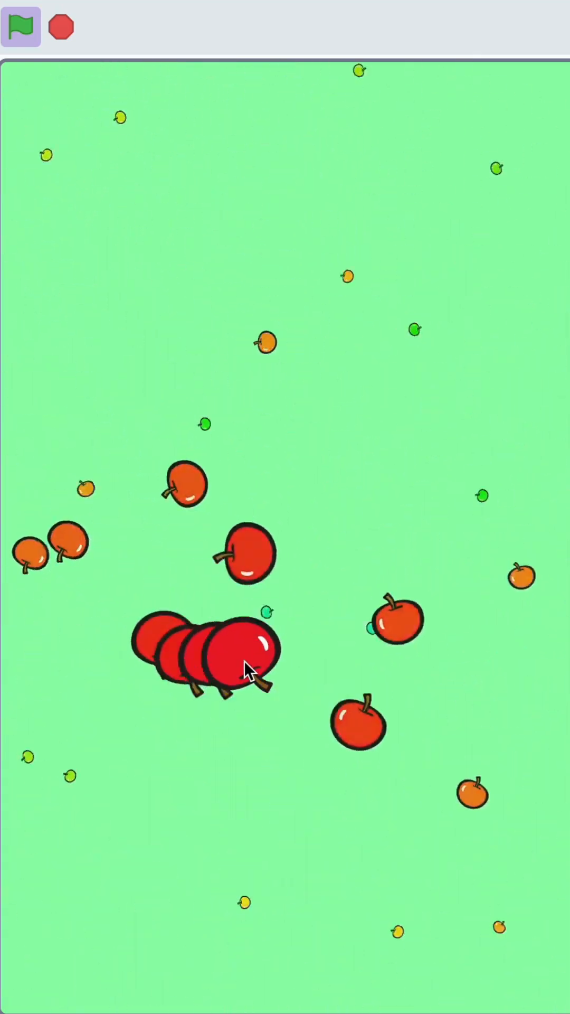
- Start a new project and delete the default Cat sprite
{"action": "left_click", "coordinate": [62, 27]}
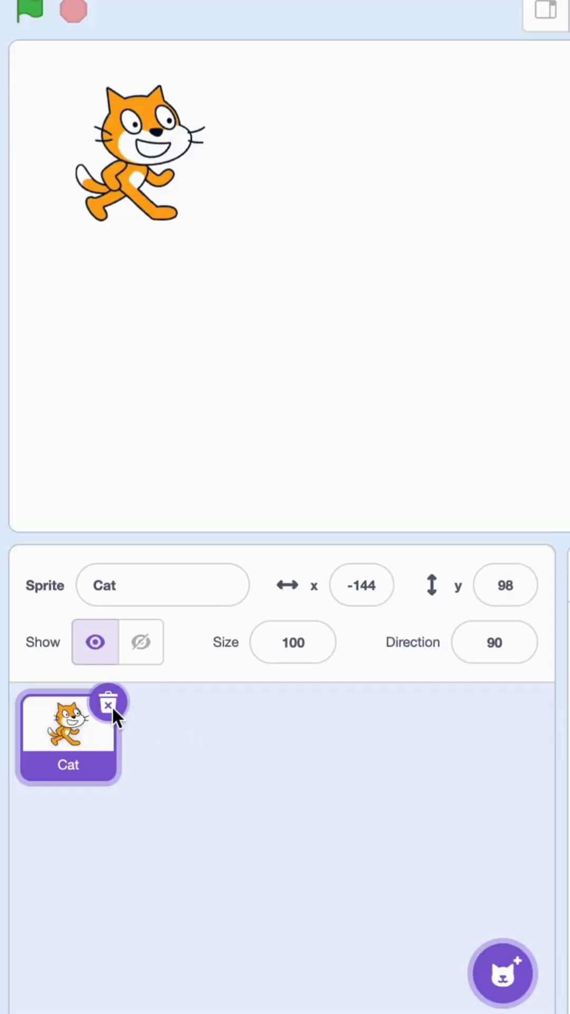
{"action": "left_click", "coordinate": [107, 704]}
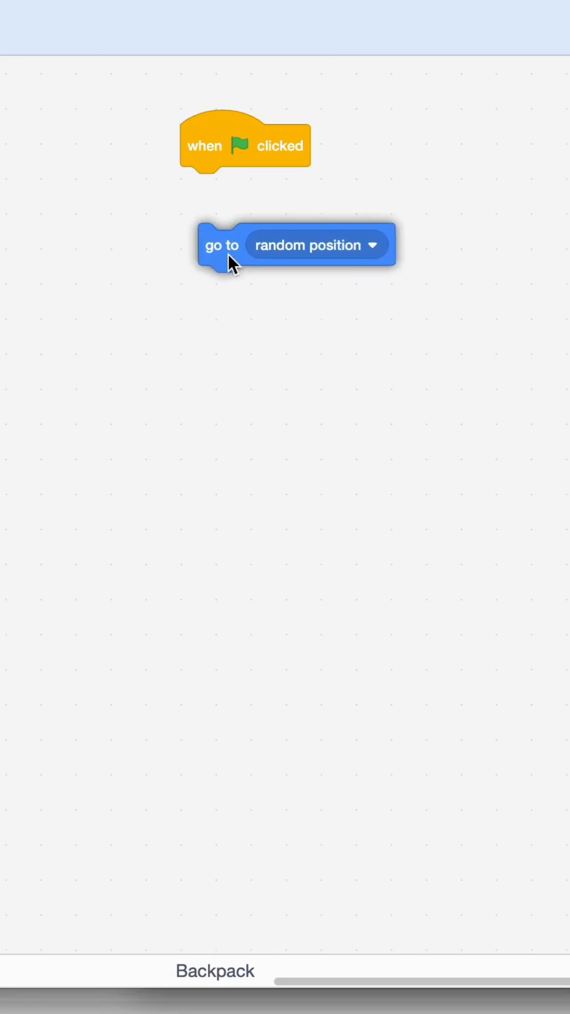
- Attach the go-to block beneath the green-flag hat and choose the apple's target
{"action": "left_click_drag", "start_coordinate": [221, 244], "coordinate": [204, 189]}
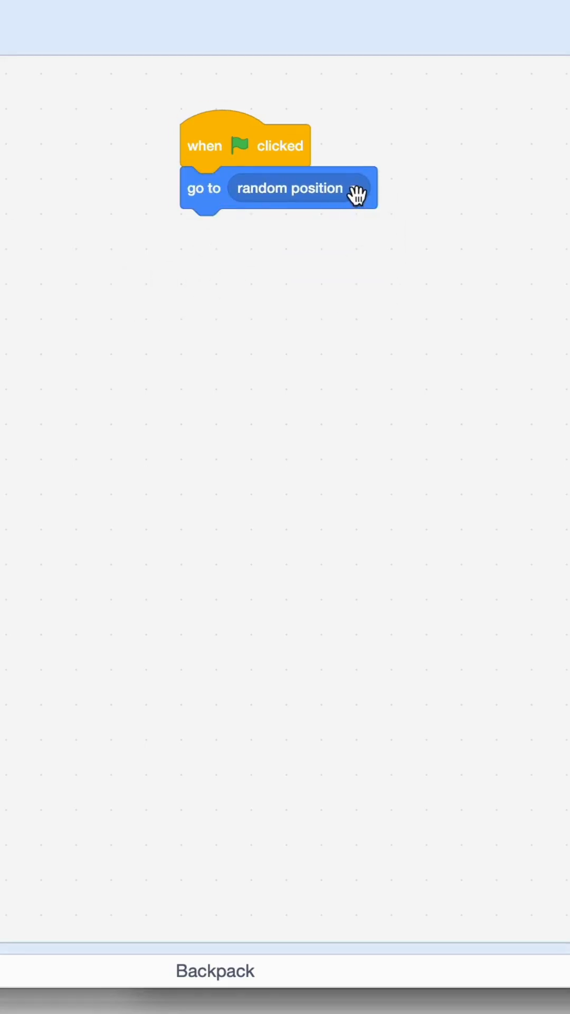
{"action": "left_click", "coordinate": [291, 188]}
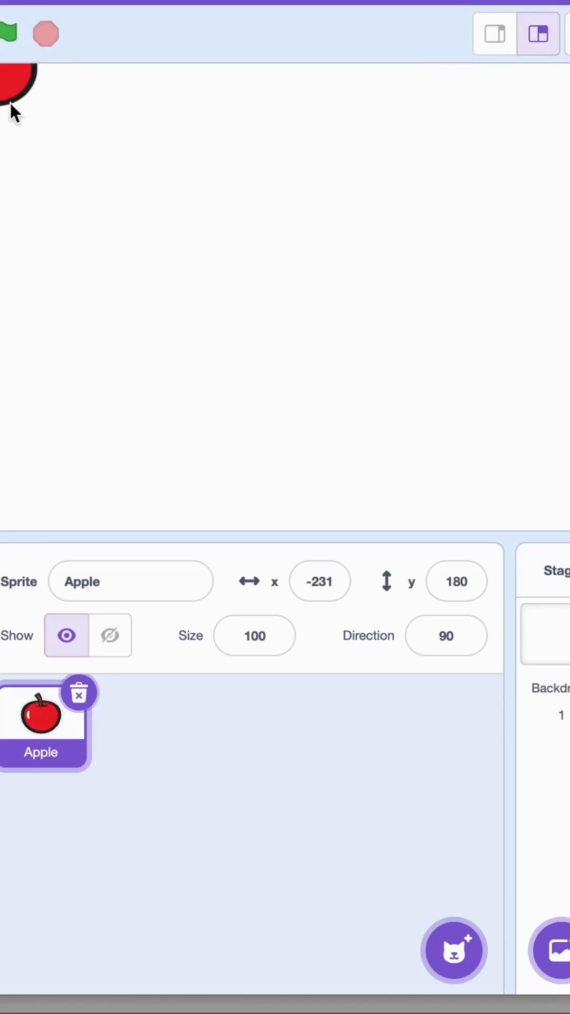
{"action": "mouse_move", "coordinate": [26, 87]}
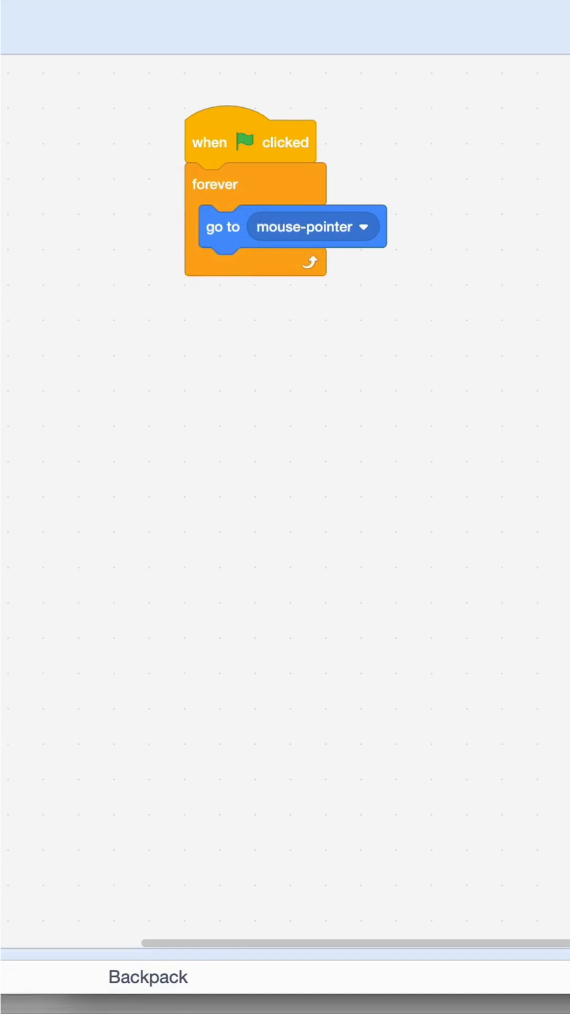
- Add create clone of myself to the forever loop, test the apple trail, and detach go to x: 0 y: 0
{"action": "left_click", "coordinate": [38, 18]}
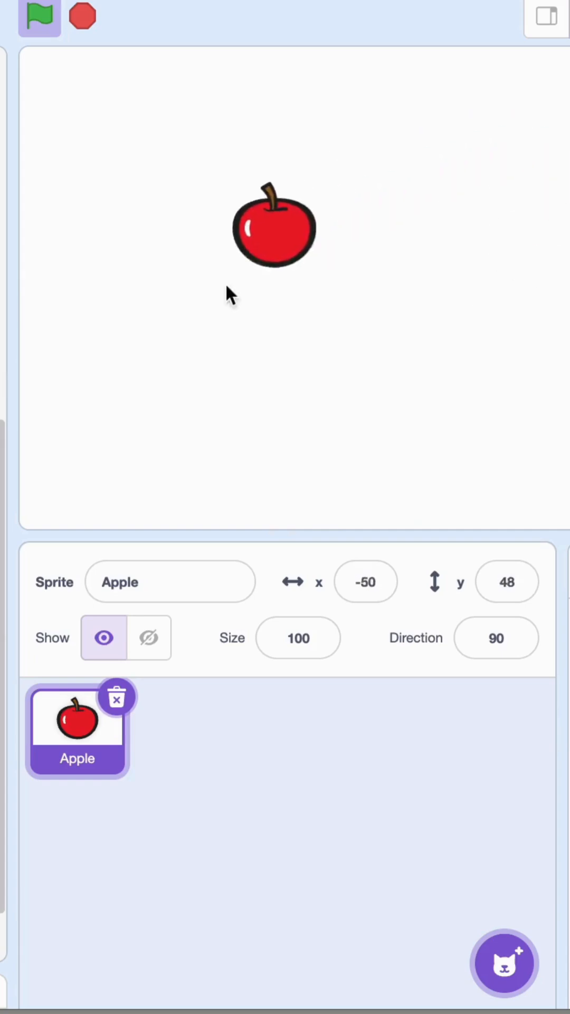
{"action": "left_click_drag", "start_coordinate": [272, 226], "coordinate": [421, 249]}
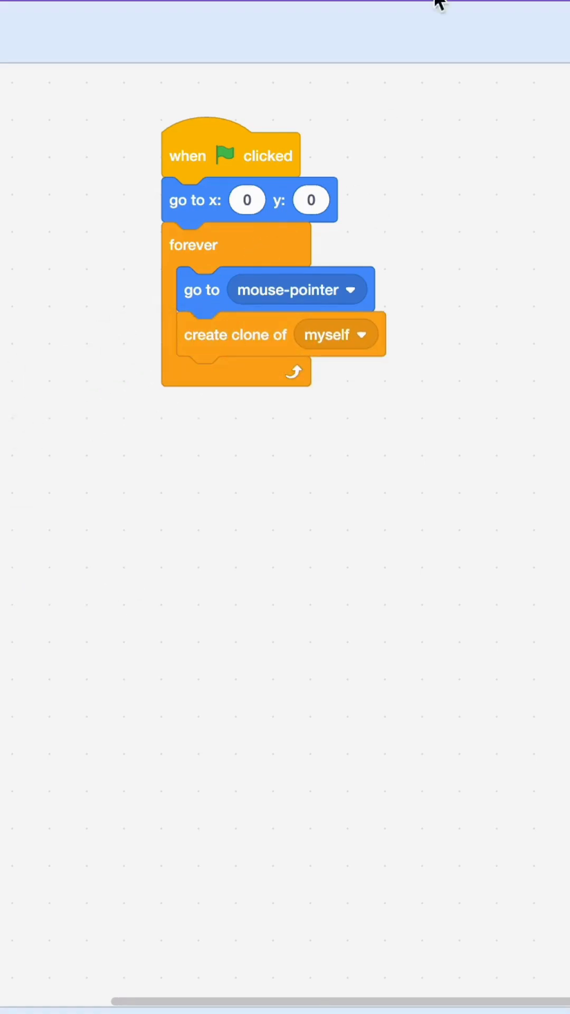
{"action": "left_click", "coordinate": [37, 24]}
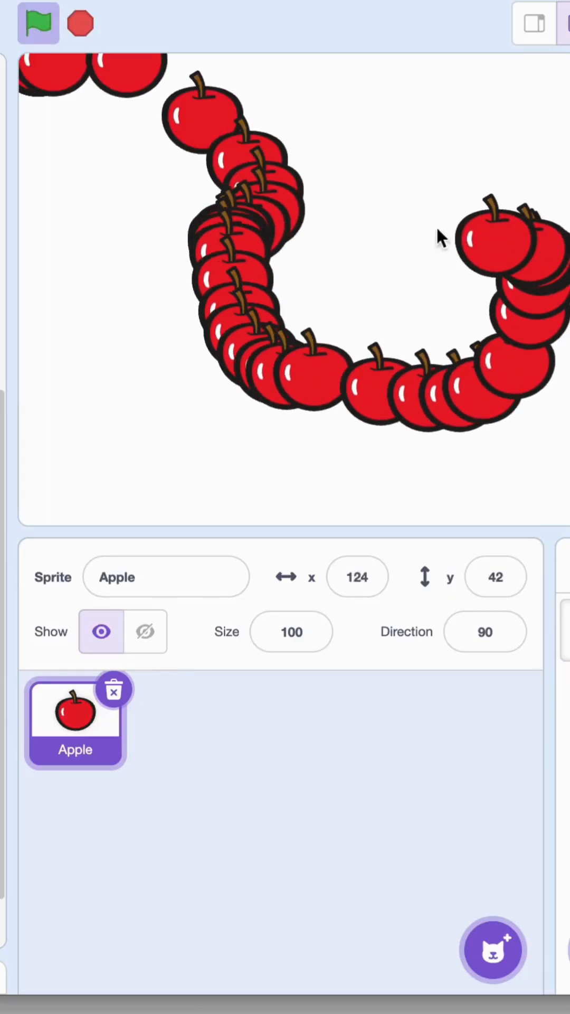
{"action": "left_click", "coordinate": [37, 23]}
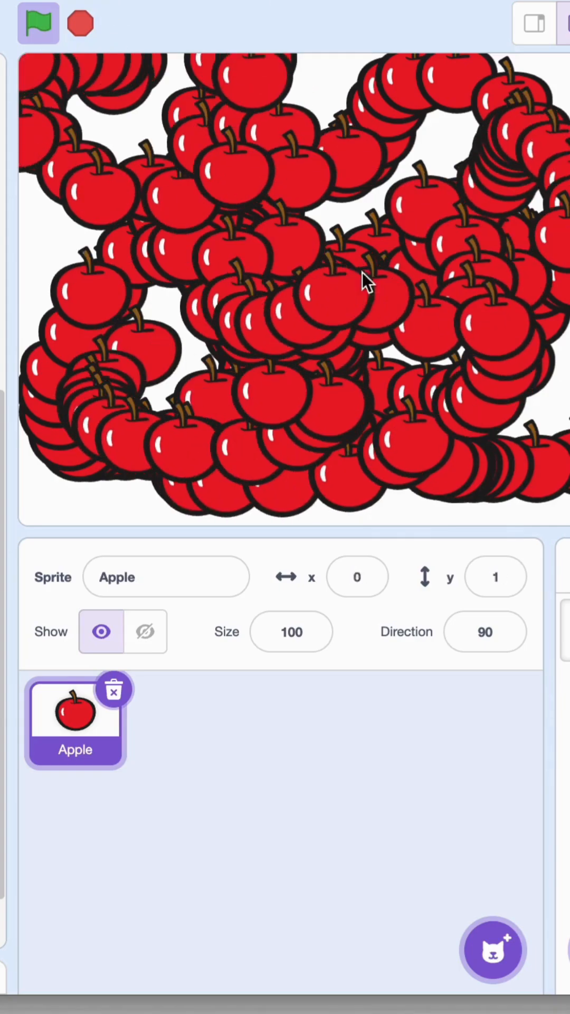
{"action": "left_click_drag", "start_coordinate": [366, 282], "coordinate": [414, 190]}
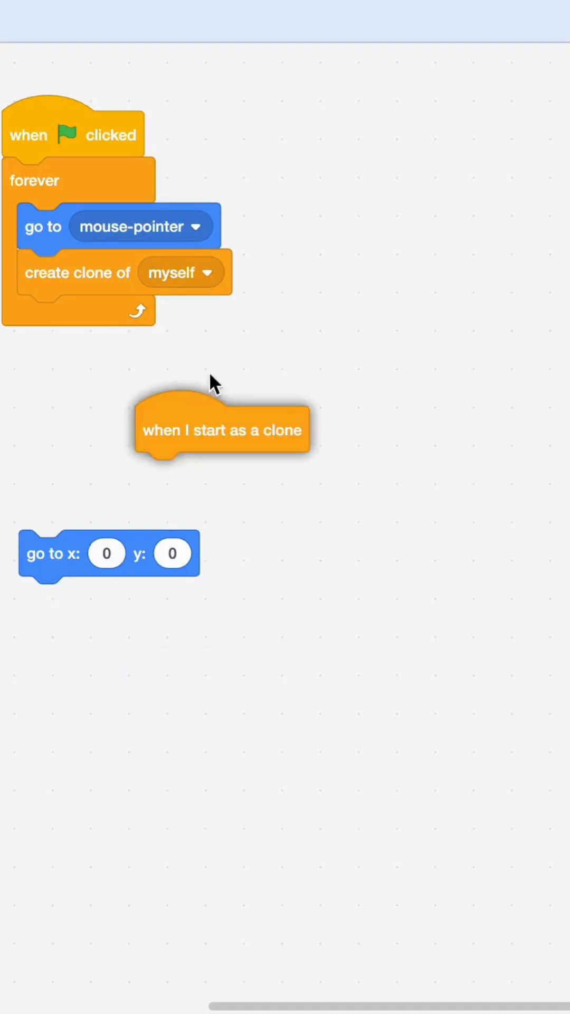
- Place the clone hat, attach a repeat 50 loop, and set size change to -5
{"action": "left_click_drag", "start_coordinate": [222, 429], "coordinate": [438, 126]}
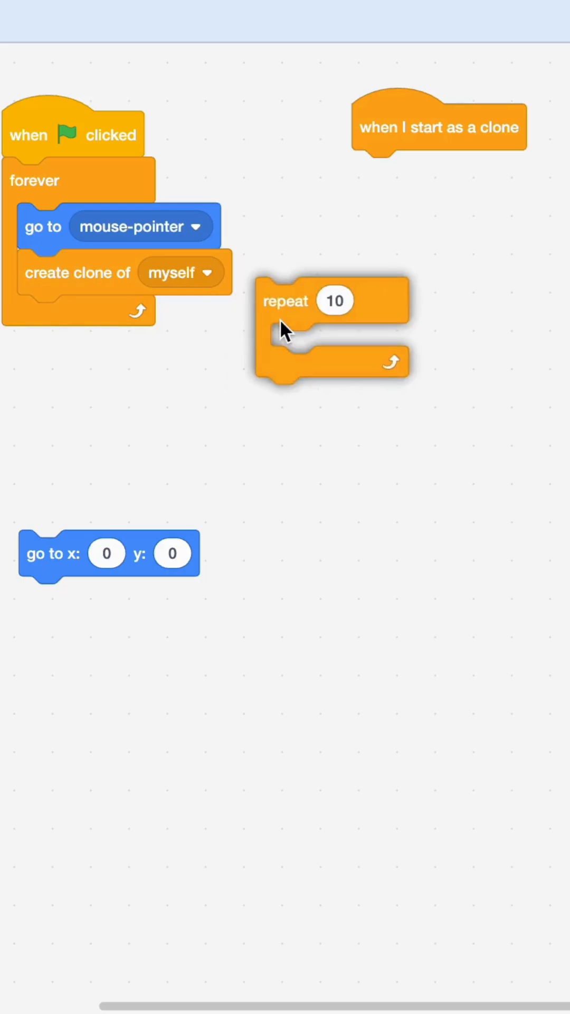
{"action": "left_click_drag", "start_coordinate": [284, 301], "coordinate": [381, 173]}
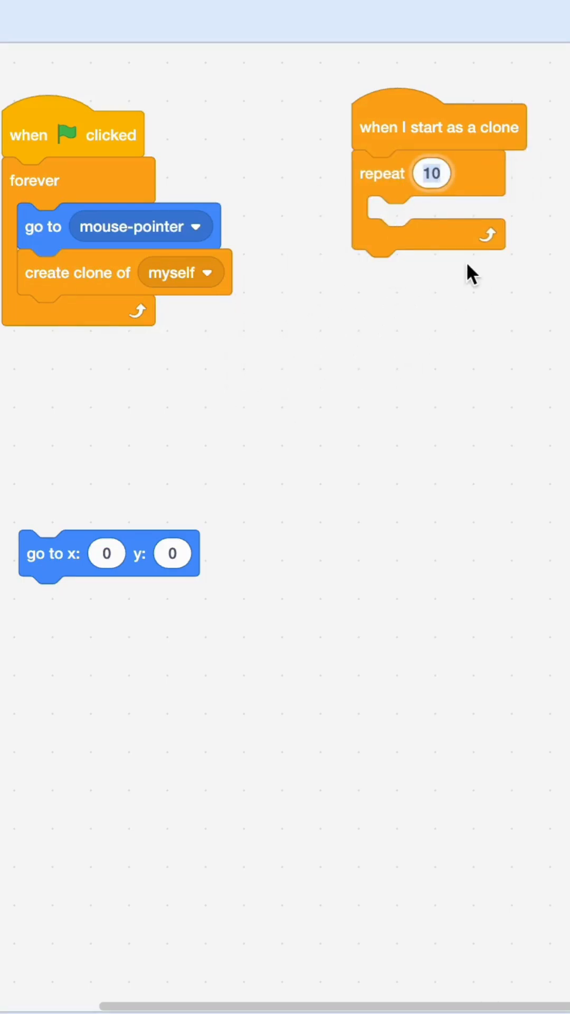
{"action": "type", "text": "50"}
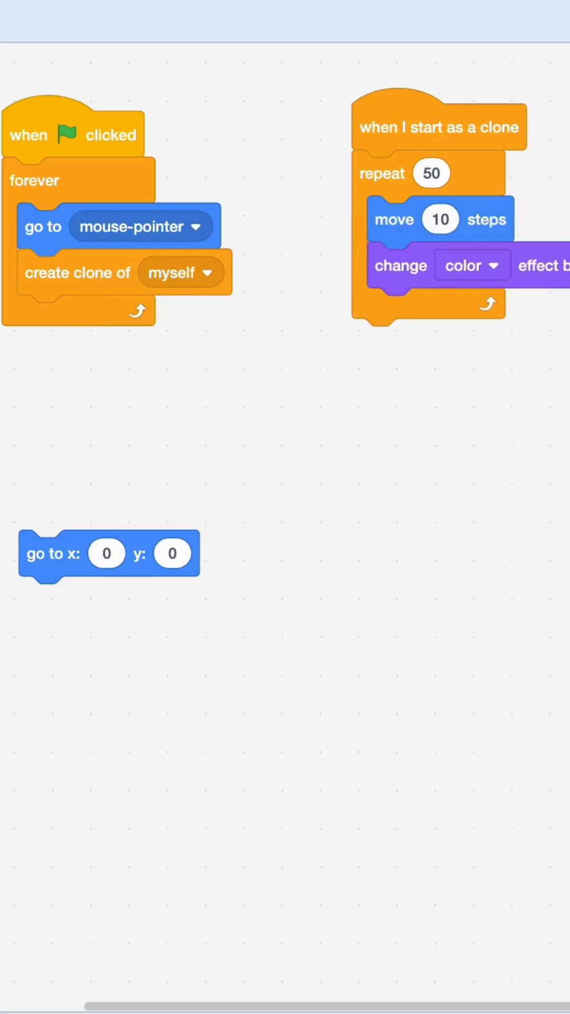
{"action": "mouse_move", "coordinate": [19, 534]}
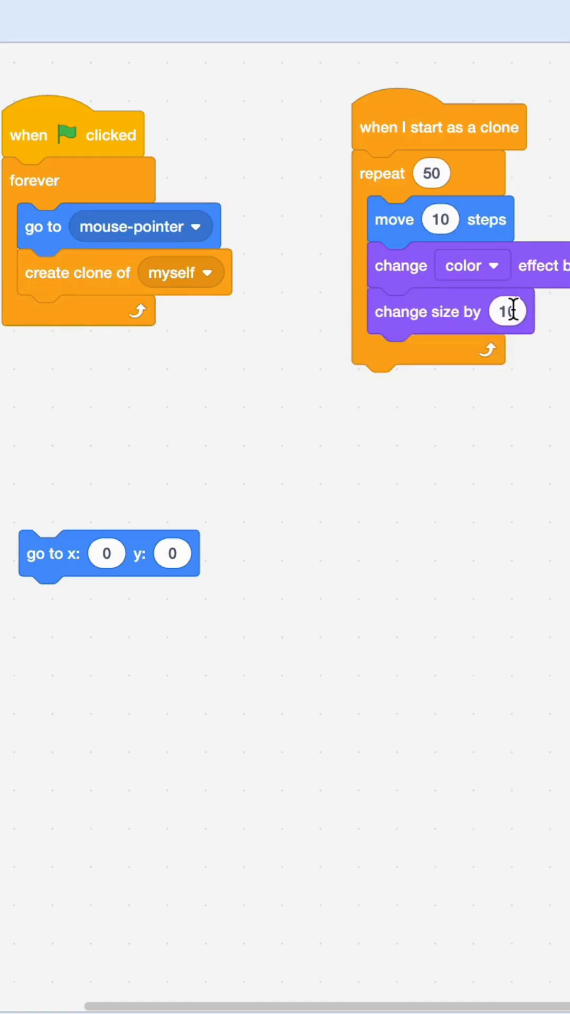
{"action": "left_click", "coordinate": [508, 311]}
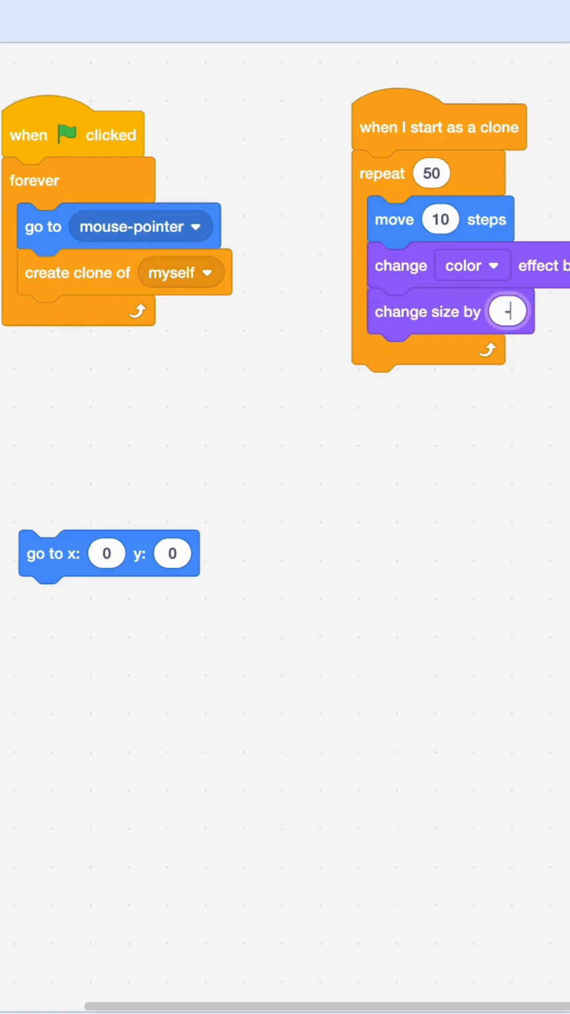
{"action": "type", "text": "5"}
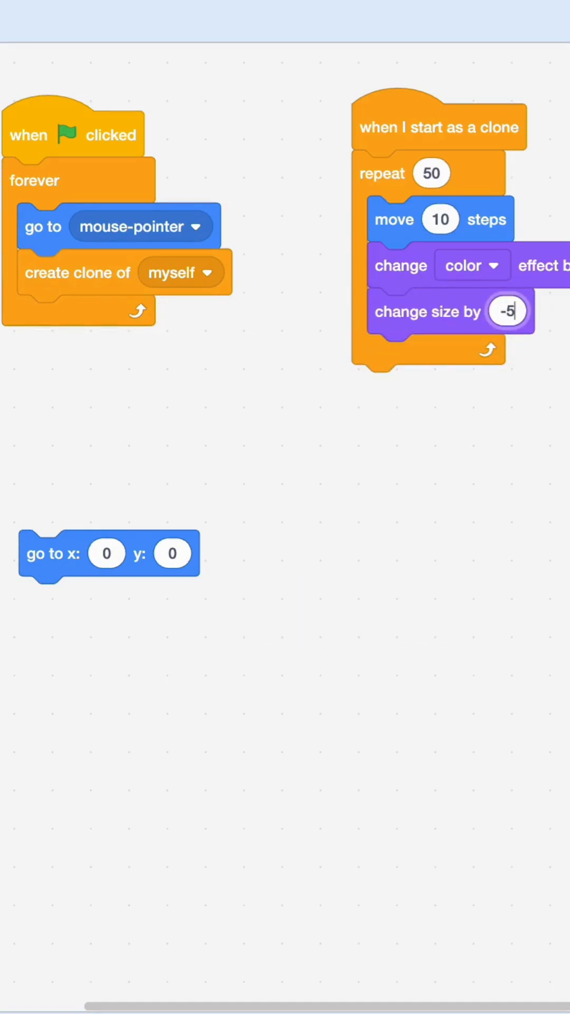
- Make clones point in a random 0–360 direction, change color by 3, and delete themselves
{"action": "left_click", "coordinate": [34, 42]}
{"action": "type", "text": "360"}
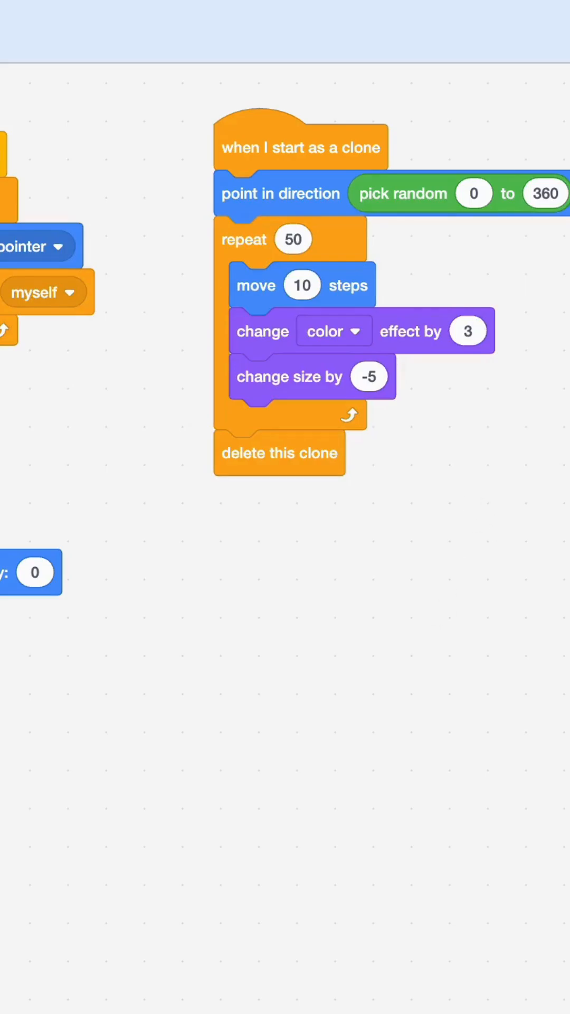
{"action": "left_click", "coordinate": [12, 26]}
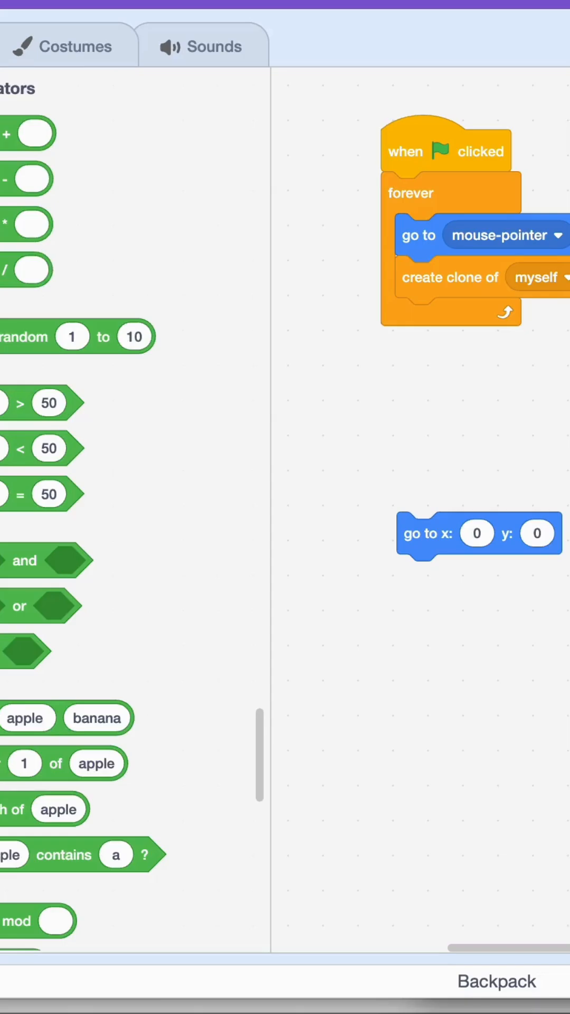
- Convert the stage backdrop to bitmap and set a light green fill (color 35, saturation 29)
{"action": "left_click", "coordinate": [71, 46]}
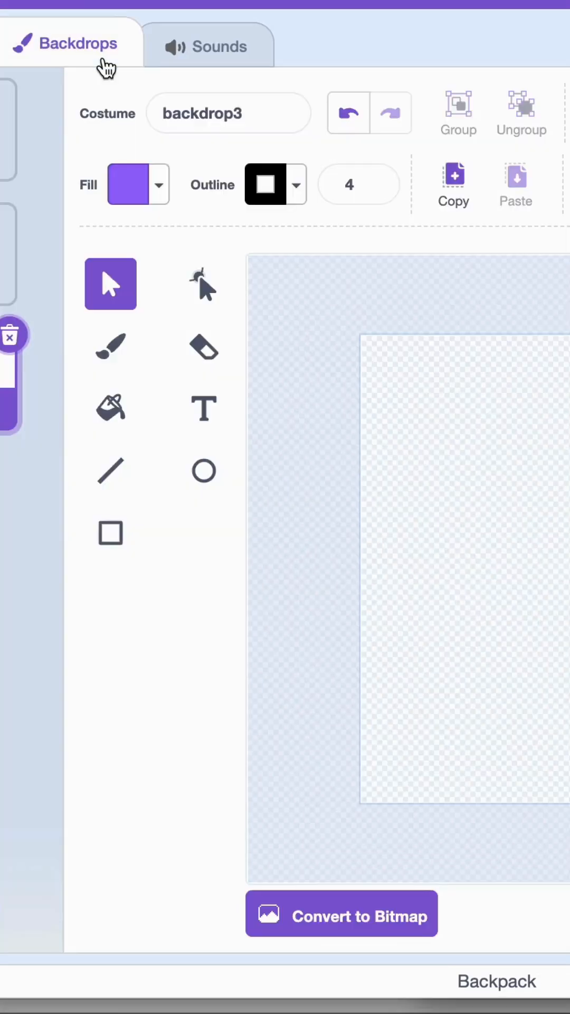
{"action": "left_click", "coordinate": [341, 914]}
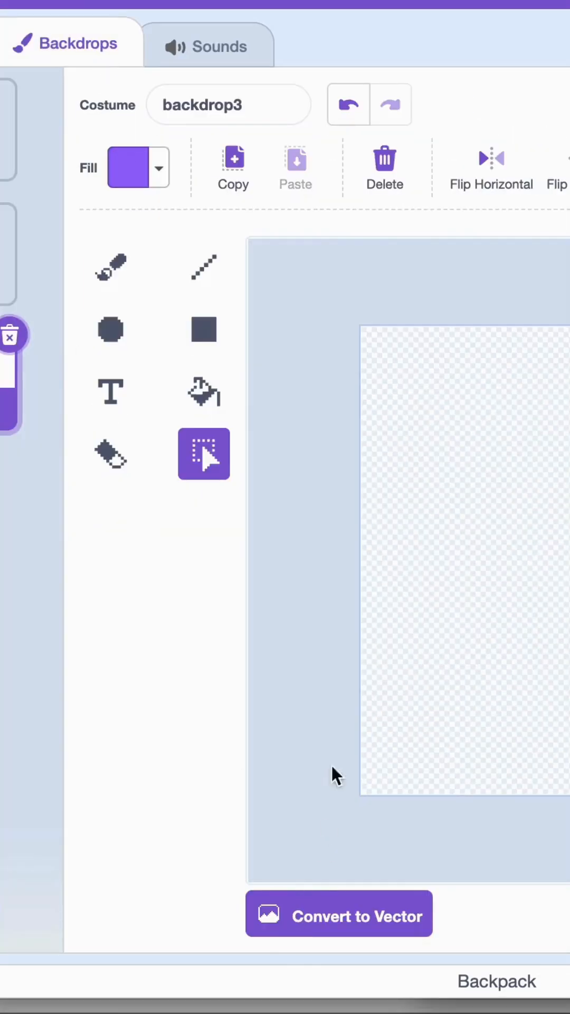
{"action": "left_click", "coordinate": [137, 167]}
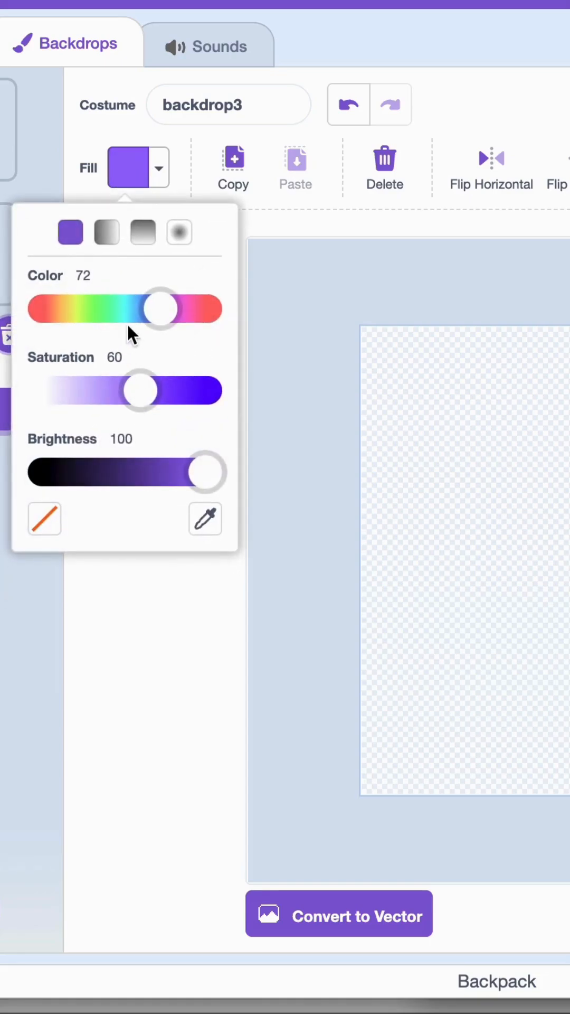
{"action": "left_click_drag", "start_coordinate": [160, 309], "coordinate": [99, 309]}
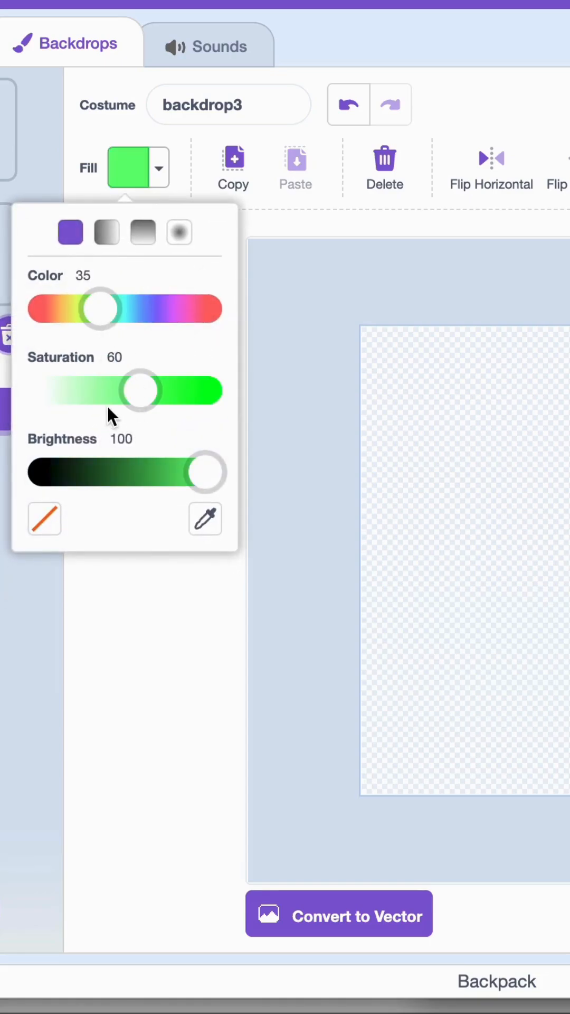
{"action": "left_click_drag", "start_coordinate": [141, 391], "coordinate": [91, 391]}
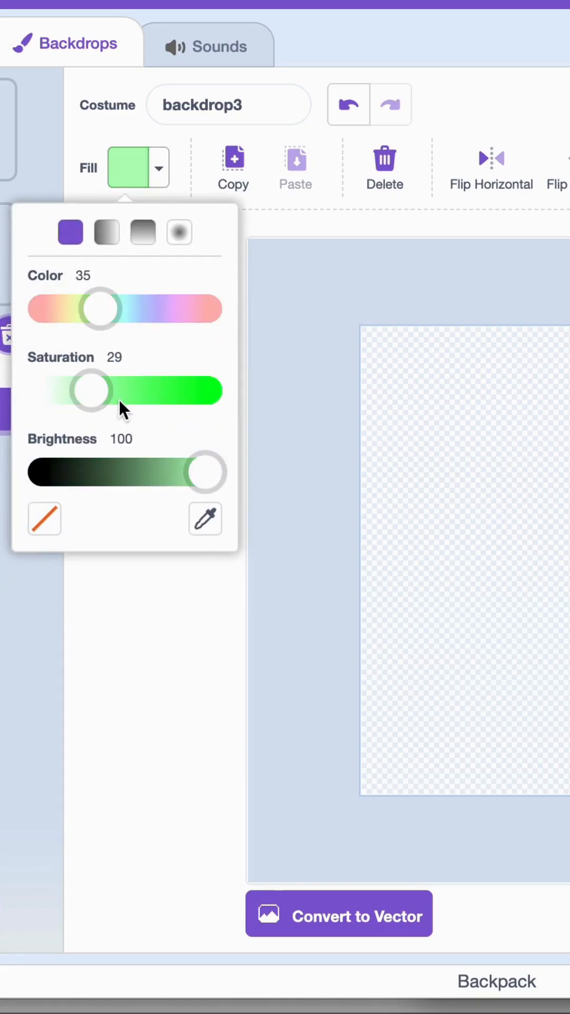